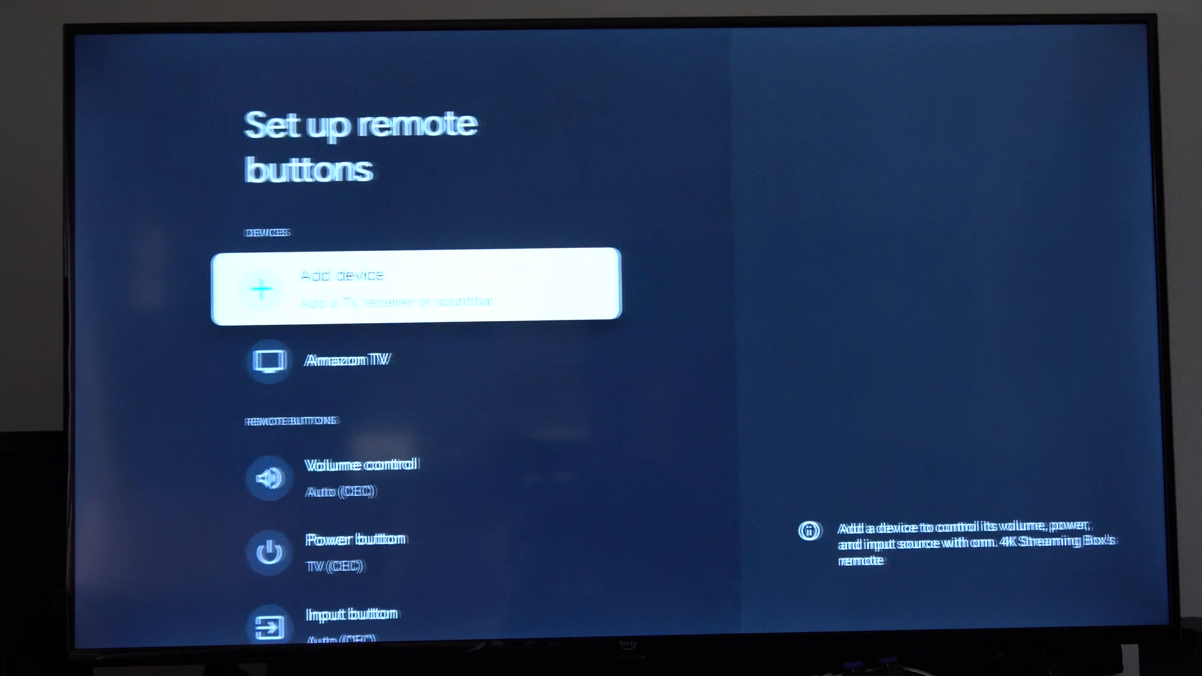
- Add a new soundbar device with Samsung as its brand
key(down)
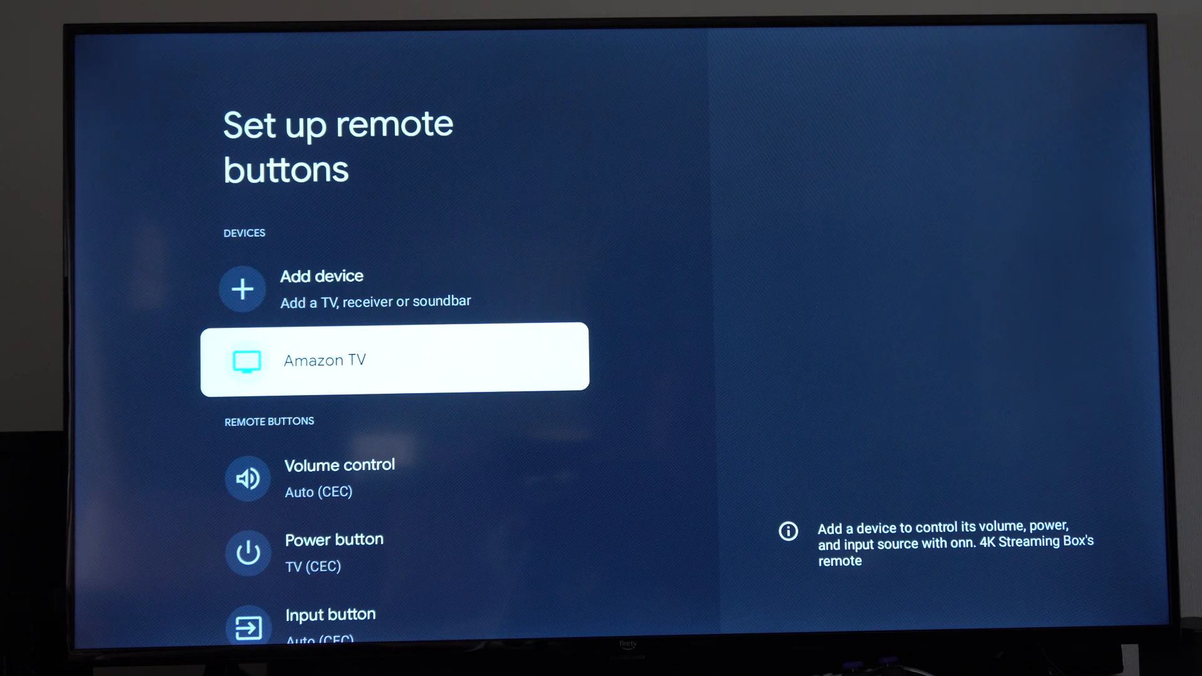
key(up)
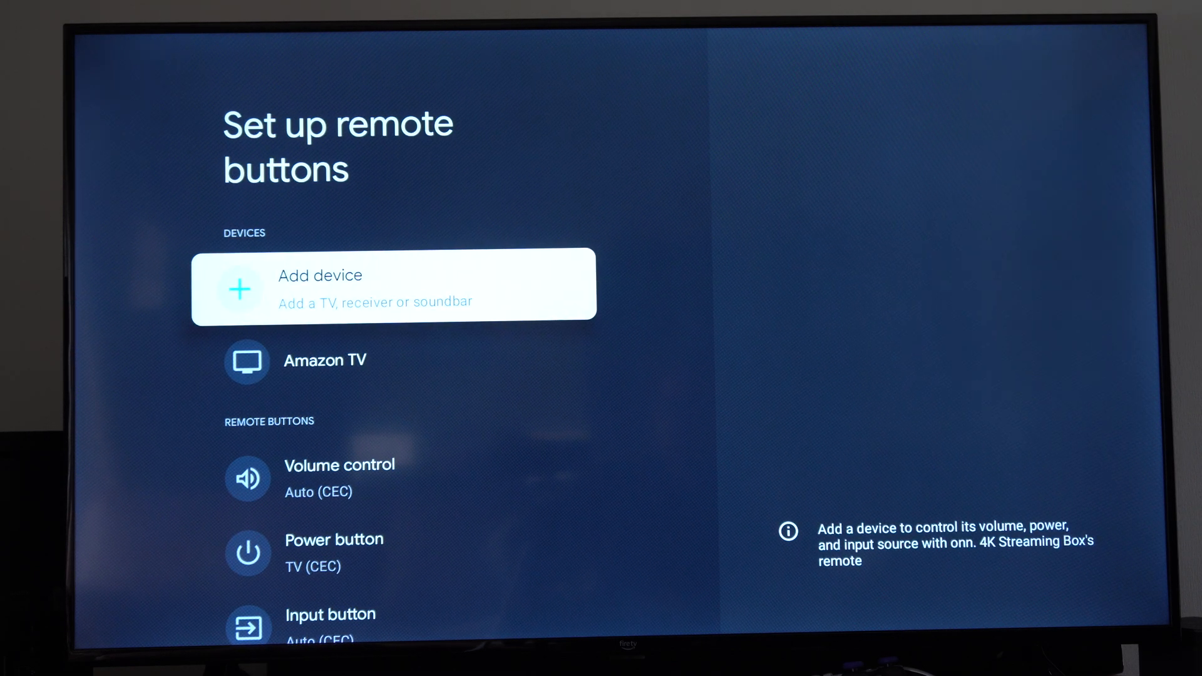
click(356, 295)
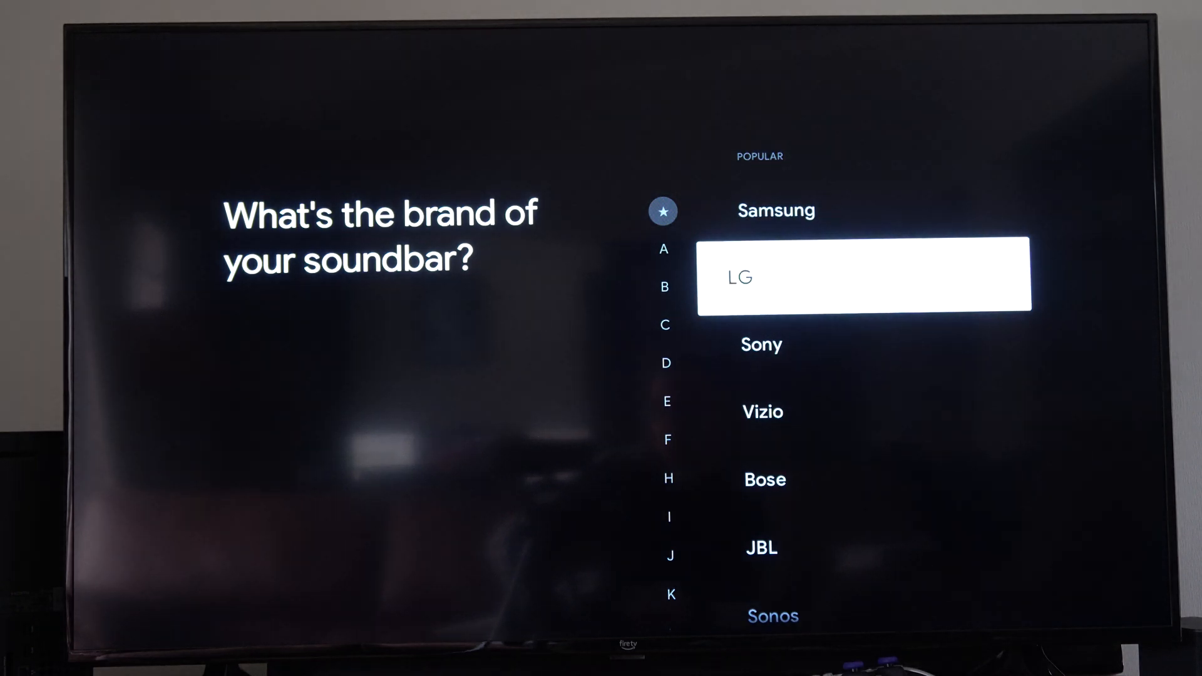
key(up)
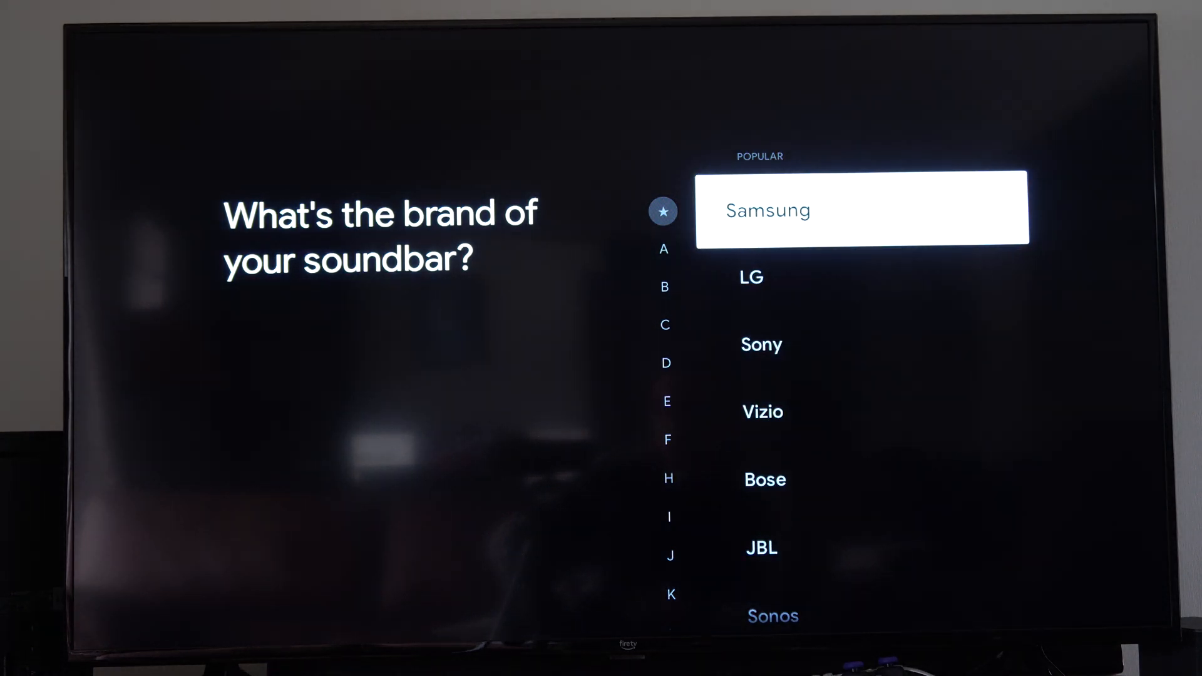
click(861, 210)
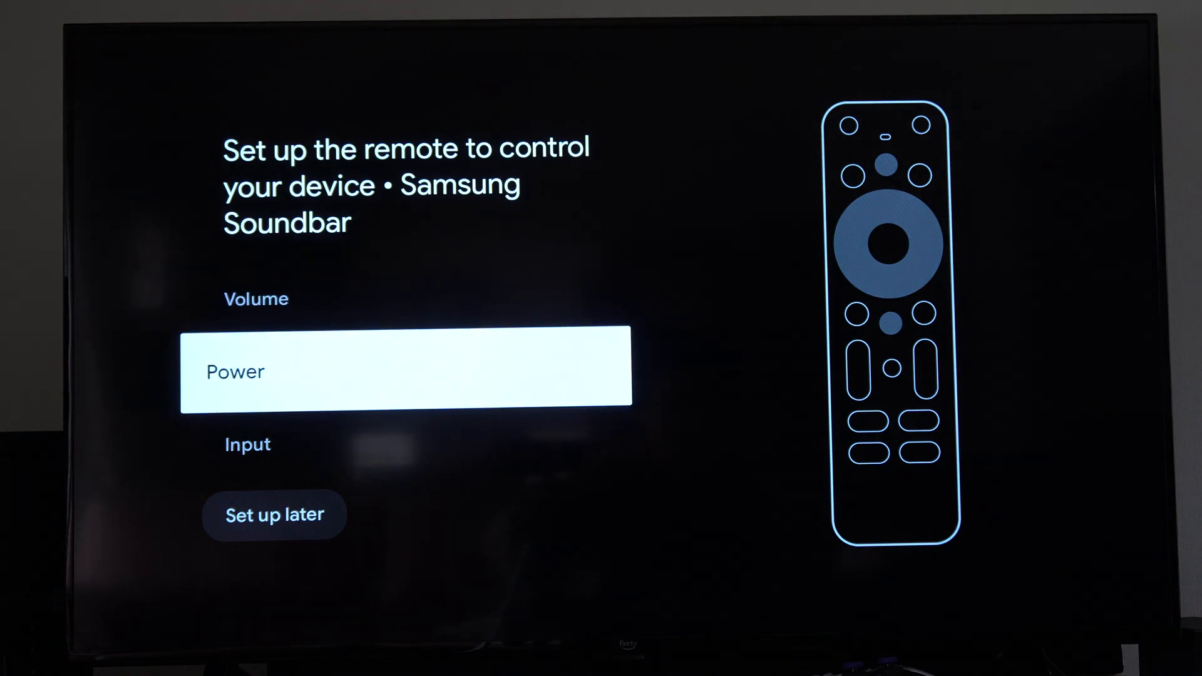
- Skip button setup, open Samsung Soundbar under Set up remote buttons, and choose Forget
key(up)
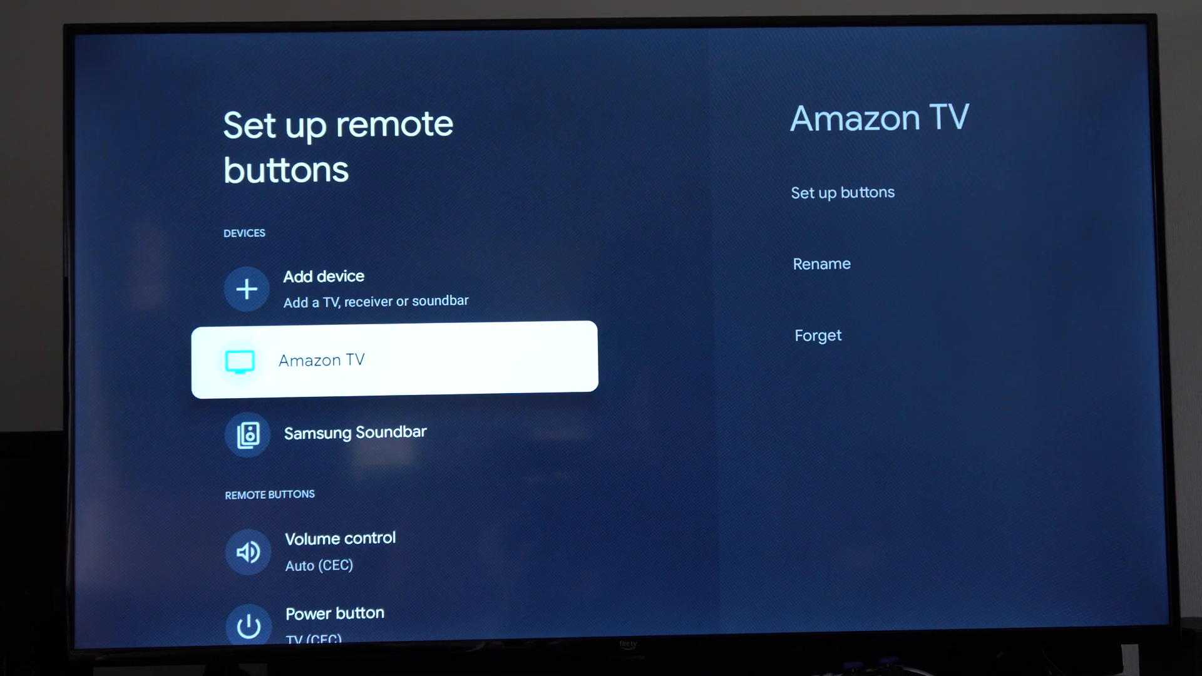
key(up)
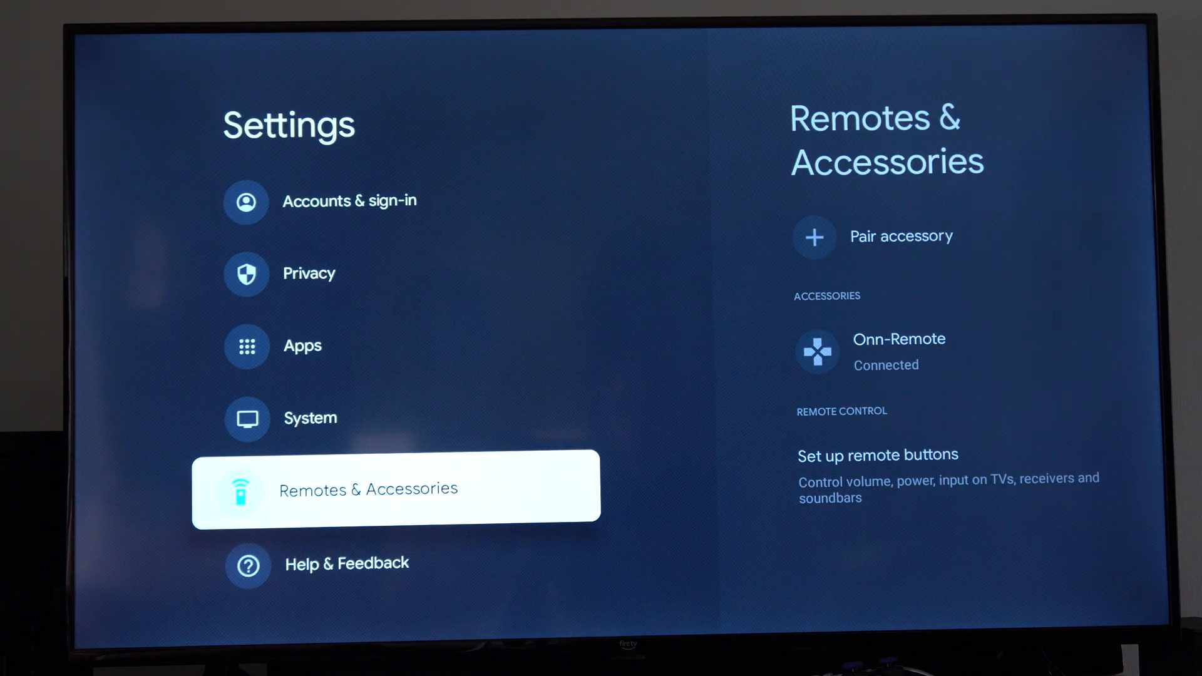
click(396, 488)
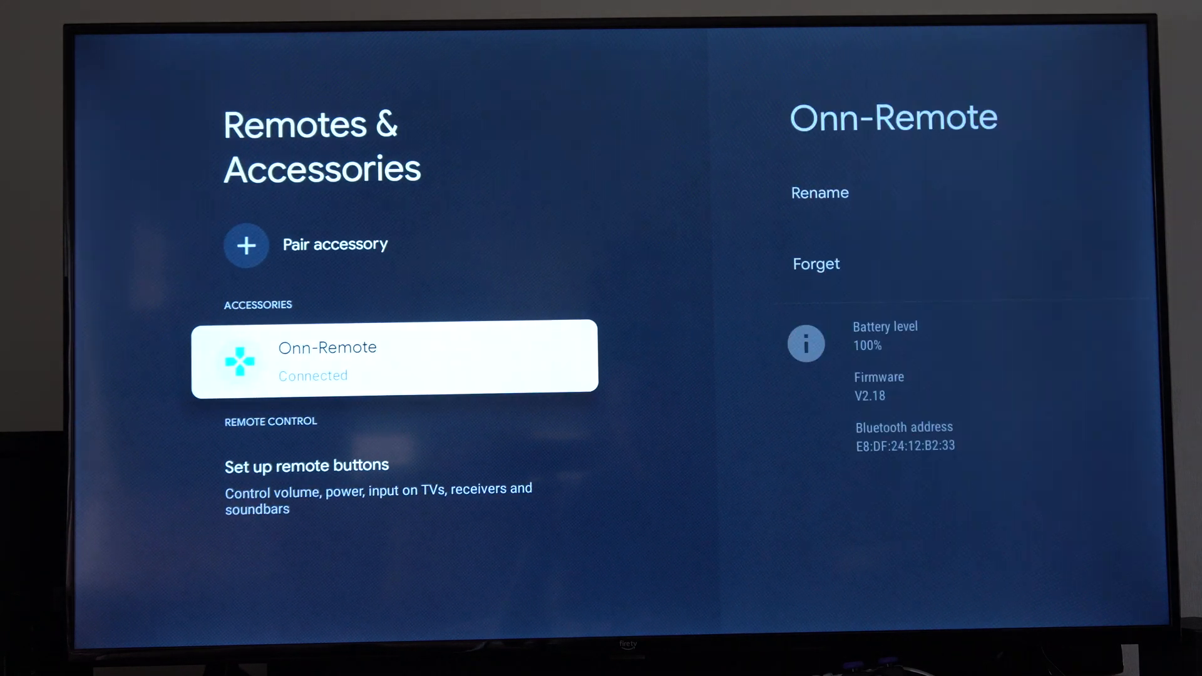
click(306, 466)
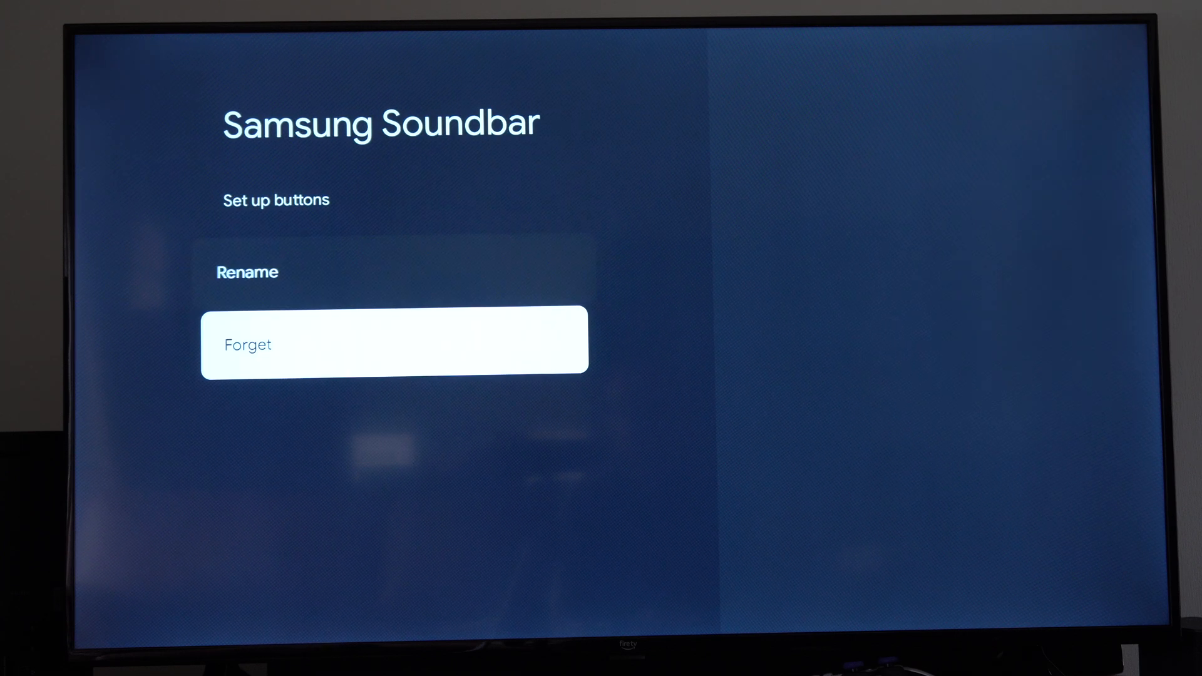
click(393, 345)
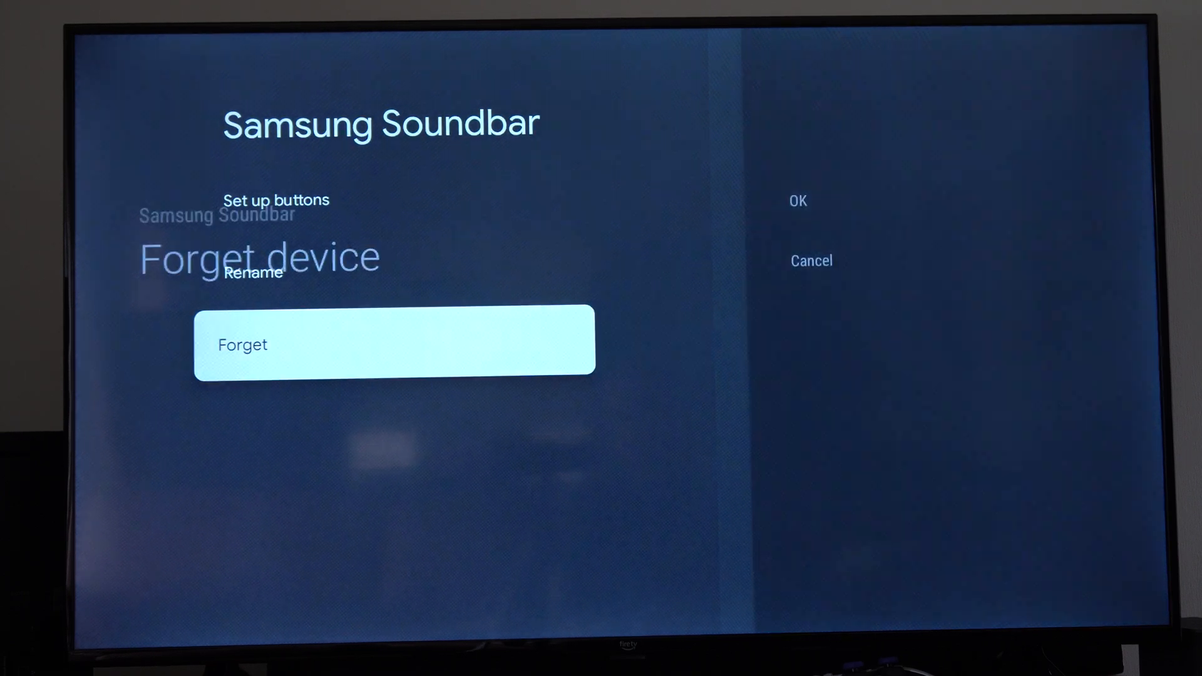